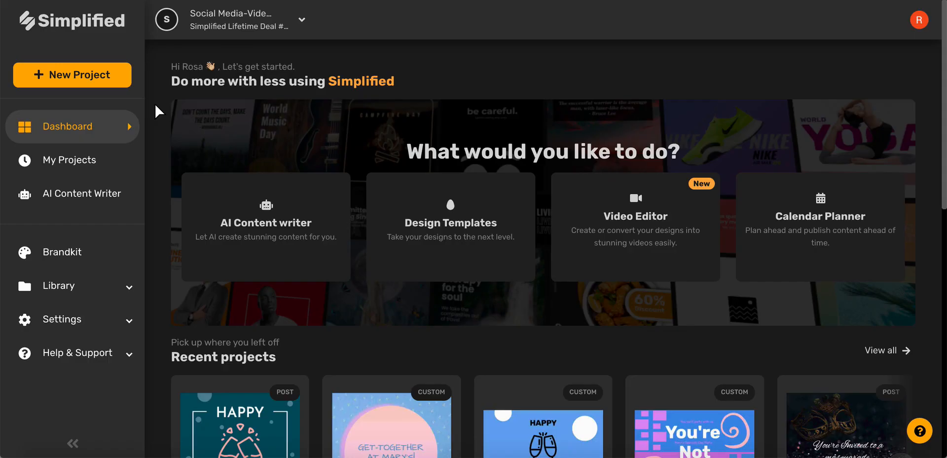
mouse_move(85, 75)
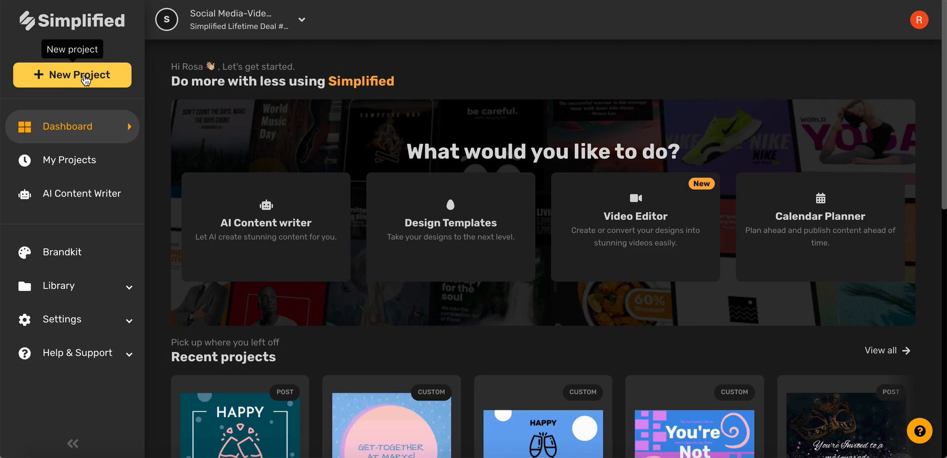
Step: Create a new project with a custom 640 × 640 px artboard
left_click(84, 75)
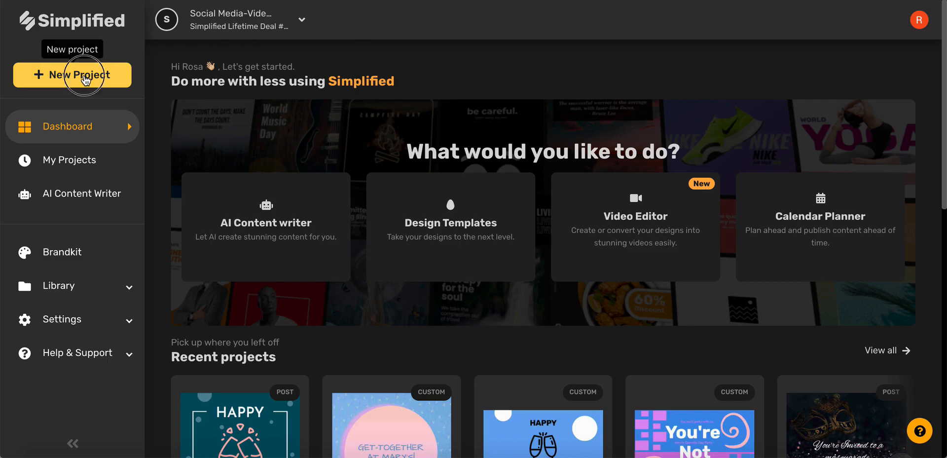
left_click(72, 75)
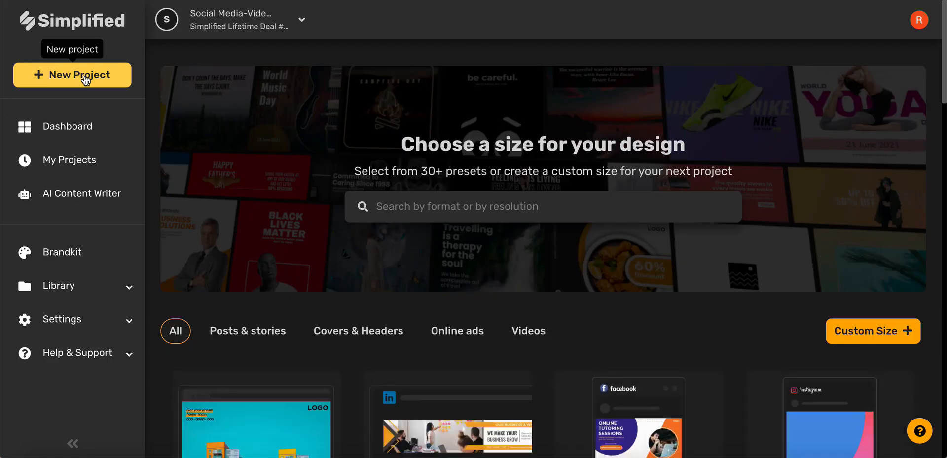
mouse_move(872, 330)
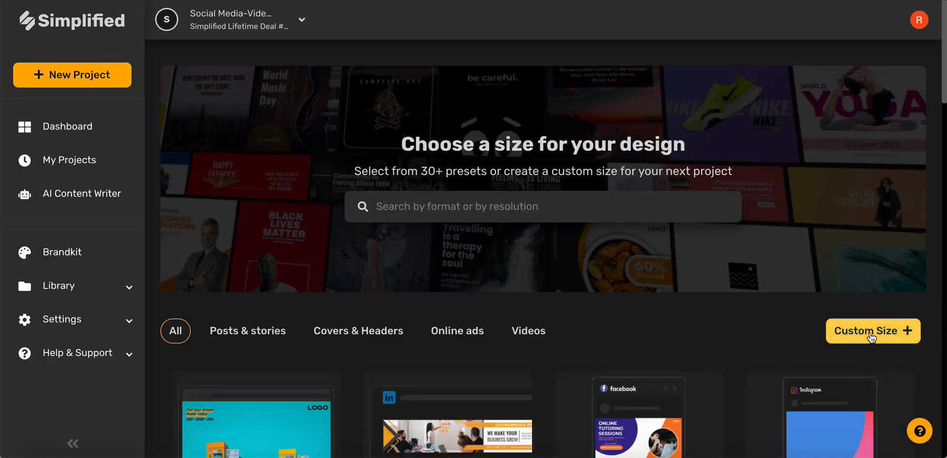
left_click(872, 330)
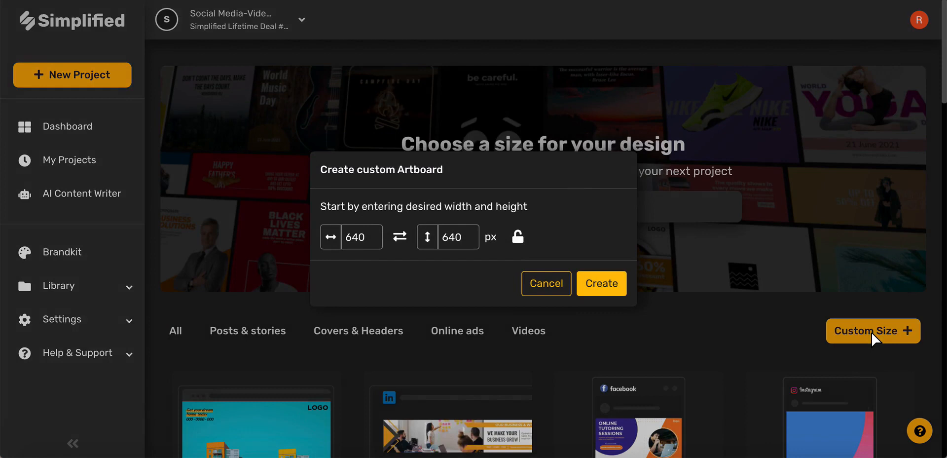
mouse_move(477, 268)
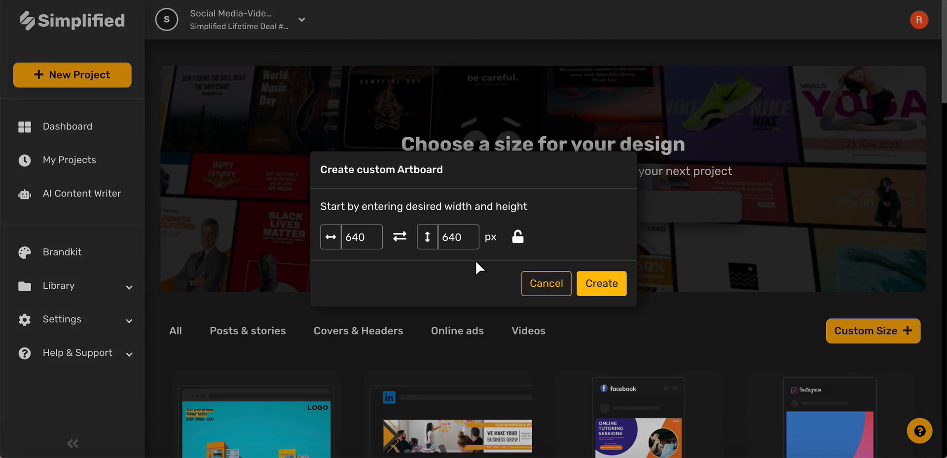
mouse_move(601, 283)
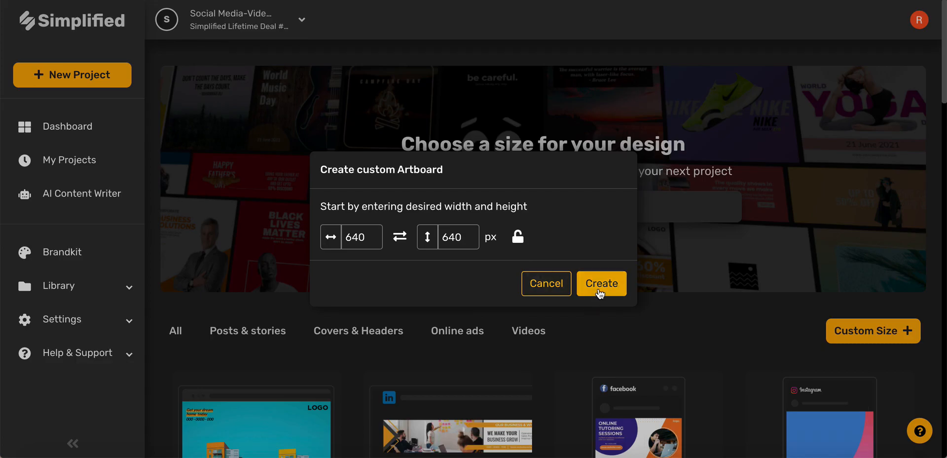
left_click(600, 283)
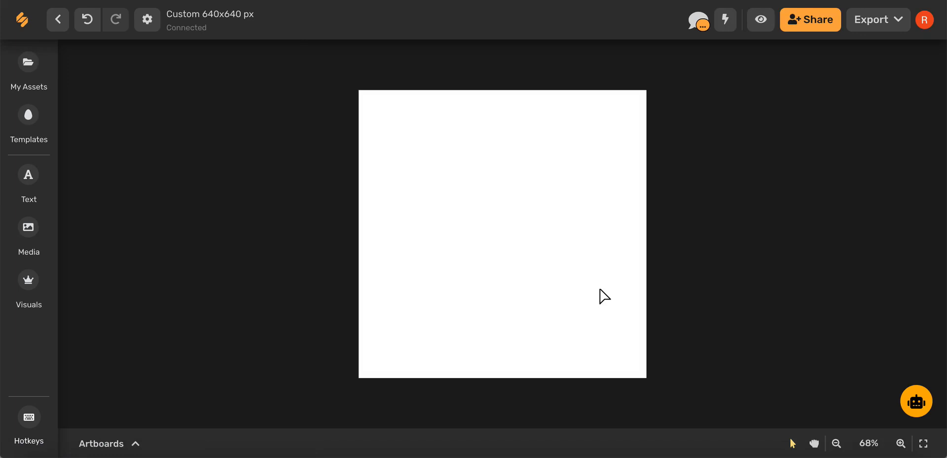
mouse_move(91, 116)
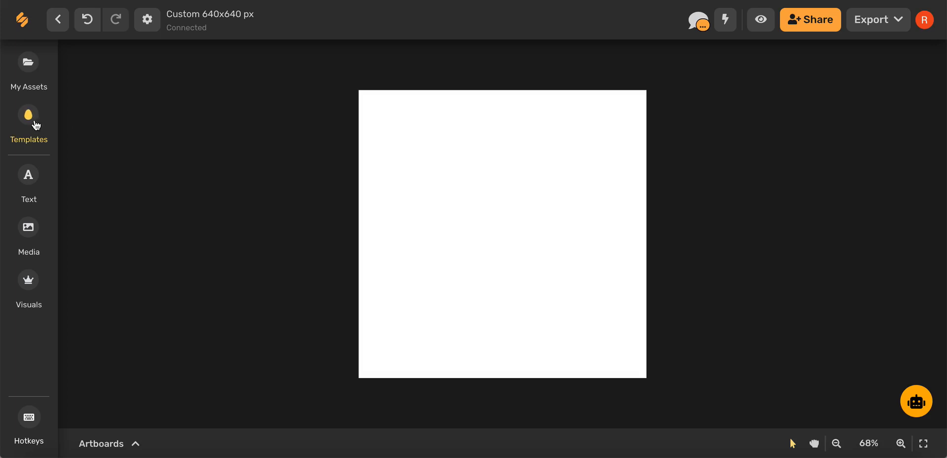
Step: Show the template library beside the blank artboard
left_click(29, 119)
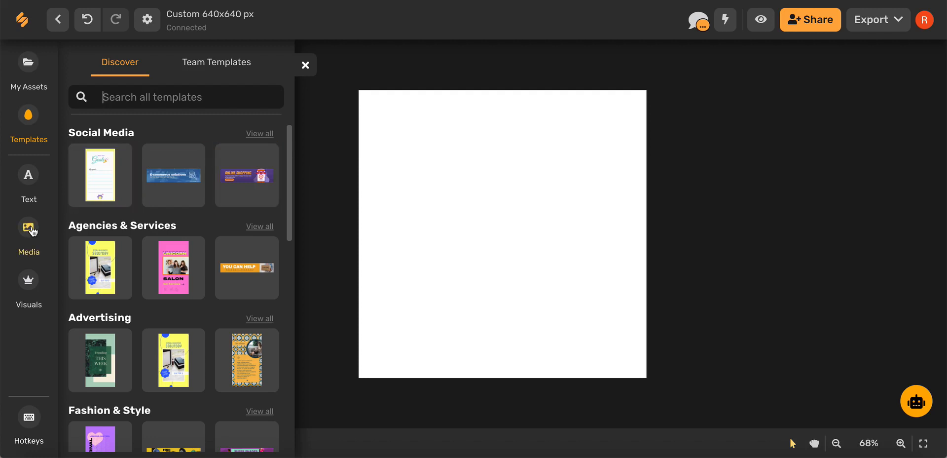
Step: Browse the media library's Photos, Videos, GIFs and Audio, then close it by selecting the artboard
left_click(29, 230)
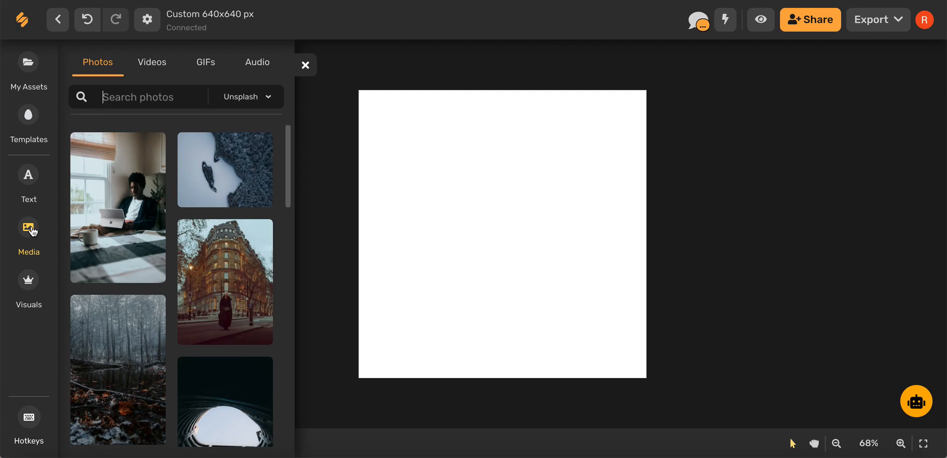
left_click(152, 61)
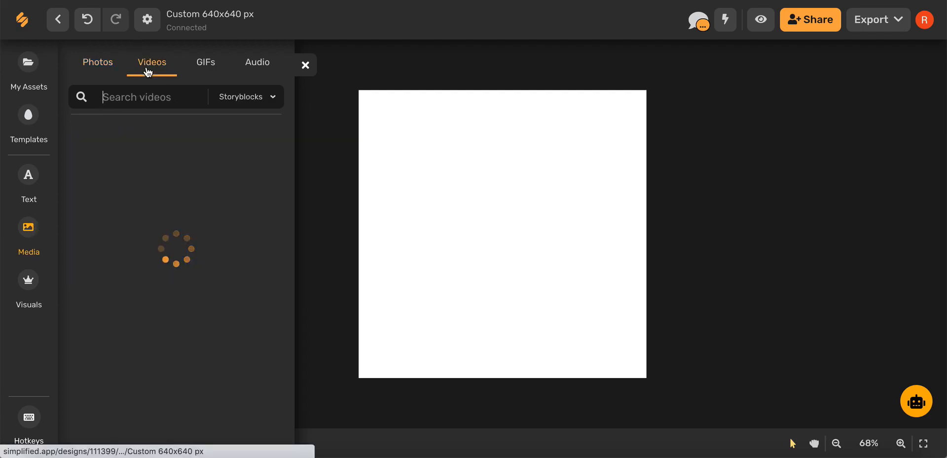
left_click(205, 62)
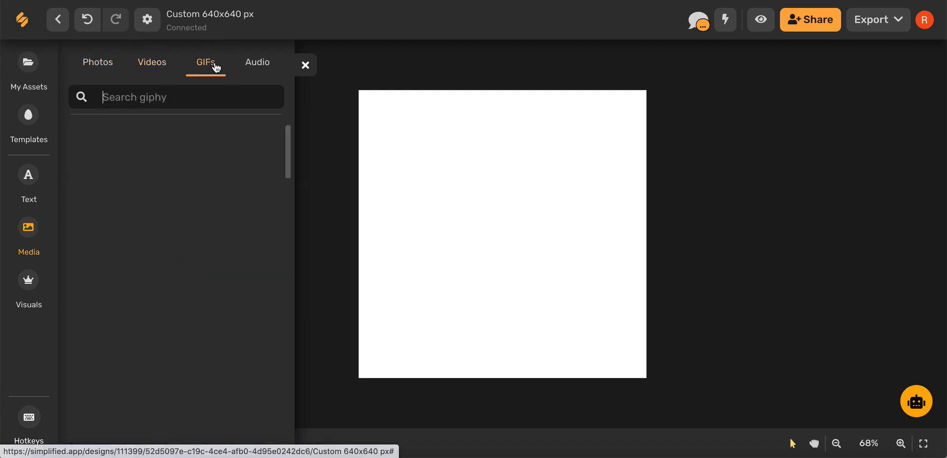
left_click(205, 62)
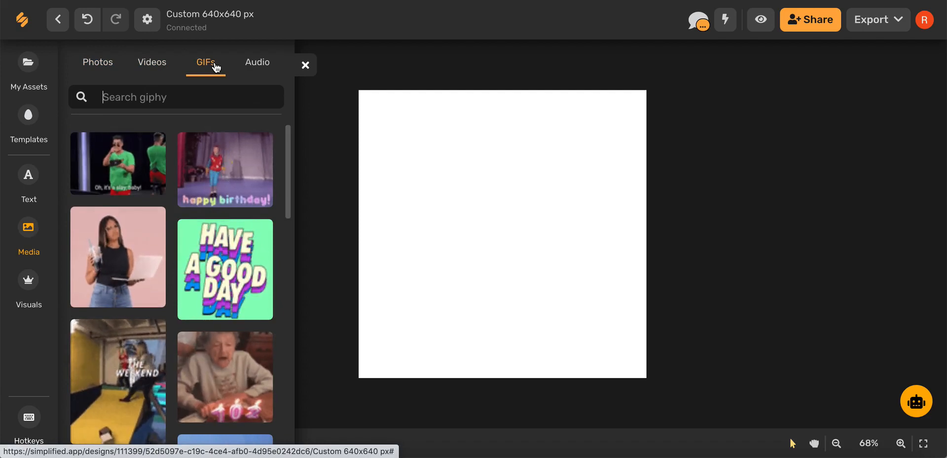
left_click(256, 61)
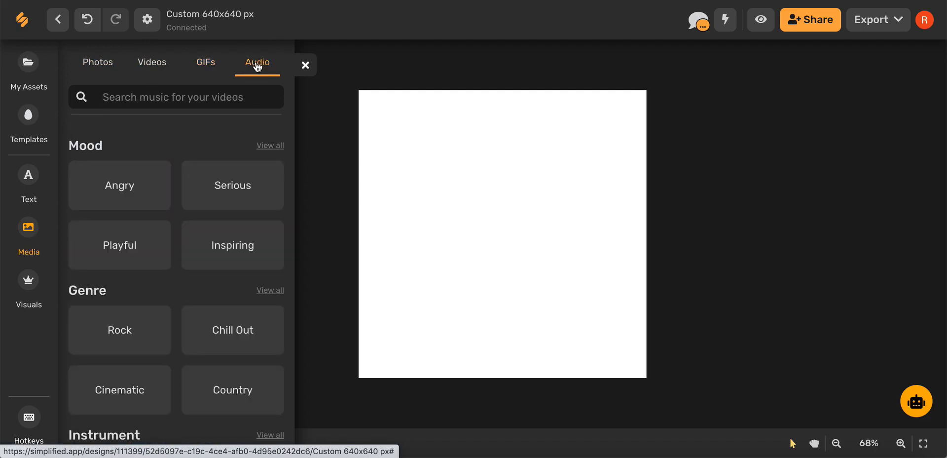
left_click(305, 65)
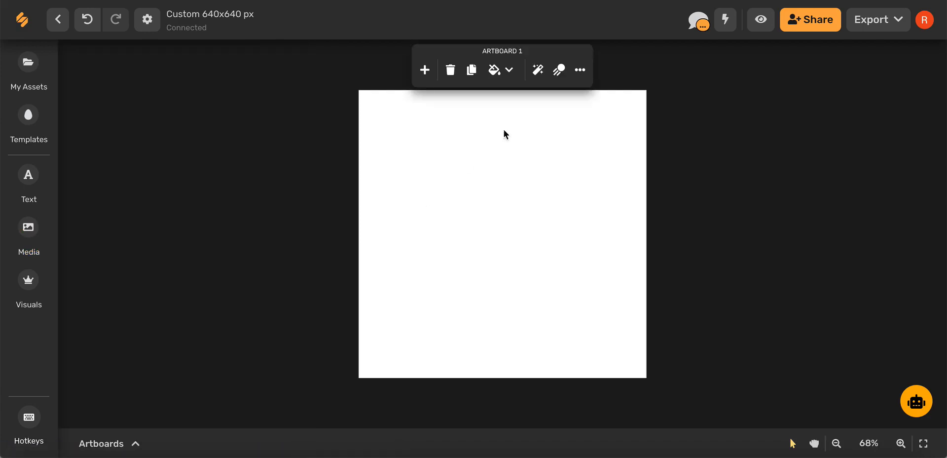
Step: Give the artboard a light dusty pink background fill
left_click(509, 70)
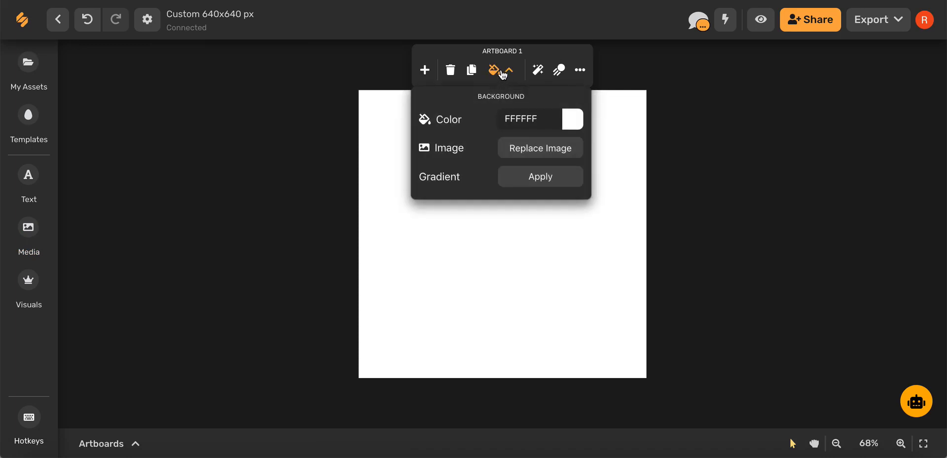
left_click(572, 118)
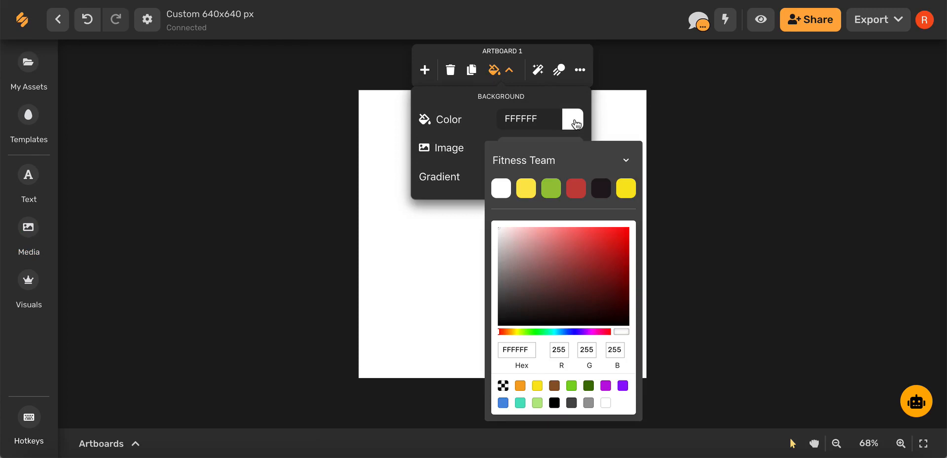
left_click(505, 246)
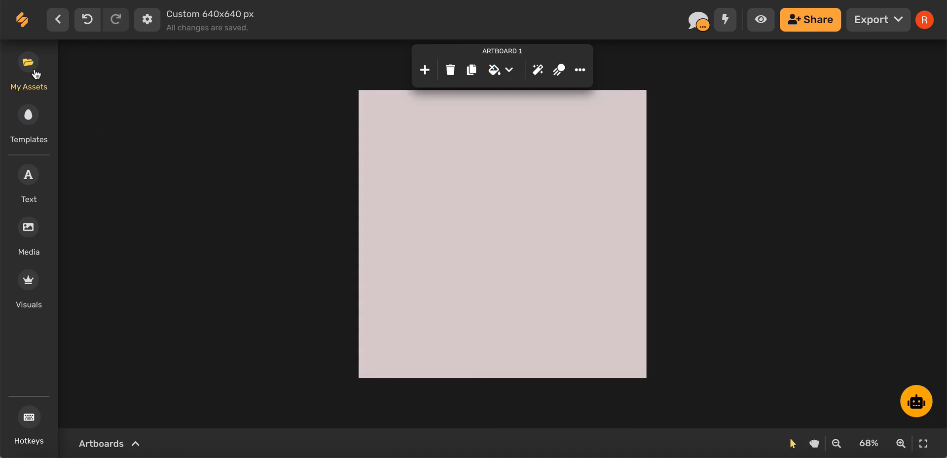
Step: Insert the orange flower illustration from My Assets onto the artboard and select it
left_click(28, 63)
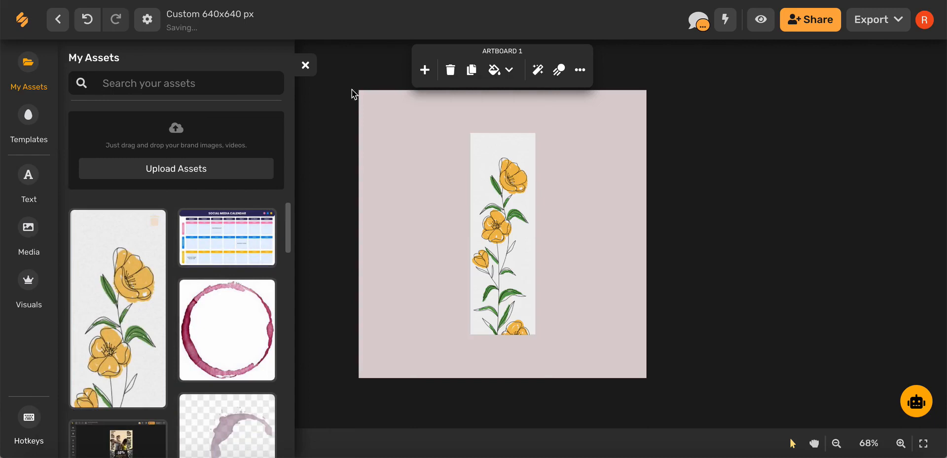
left_click(502, 236)
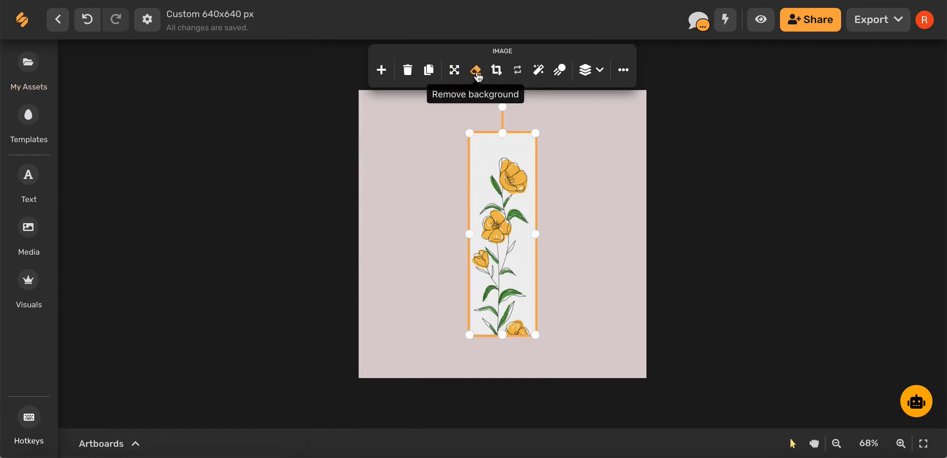
Step: Remove the flowers' white background and enlarge them down the artboard's left edge
left_click(475, 69)
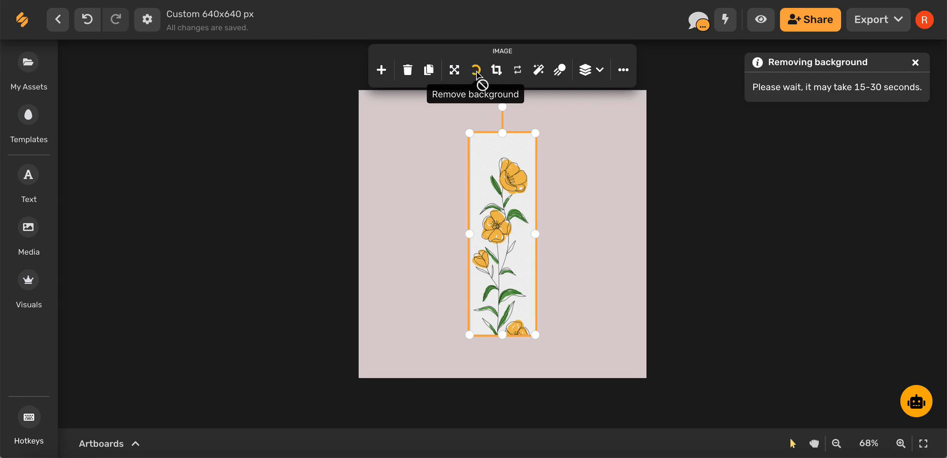
left_click(474, 69)
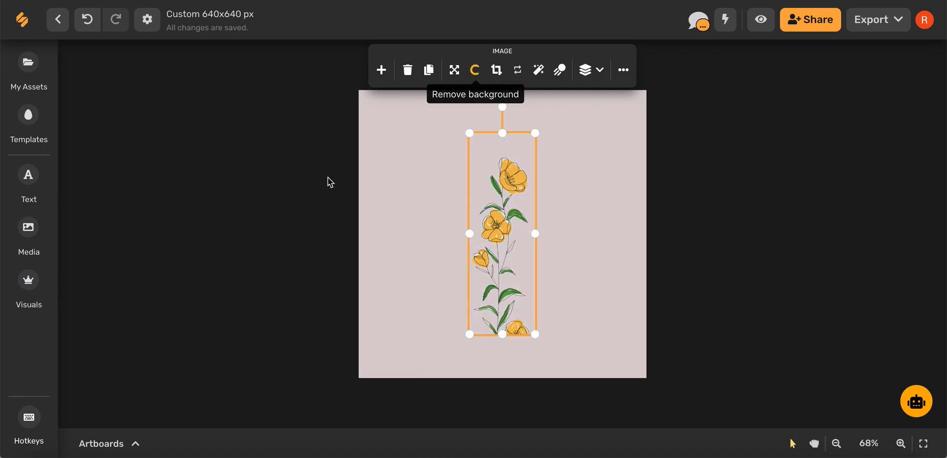
left_click(475, 69)
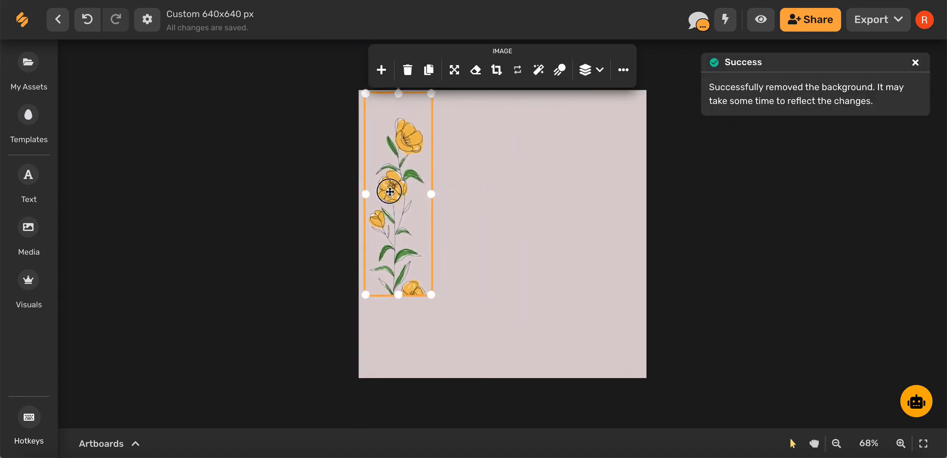
left_click_drag(432, 295, 452, 362)
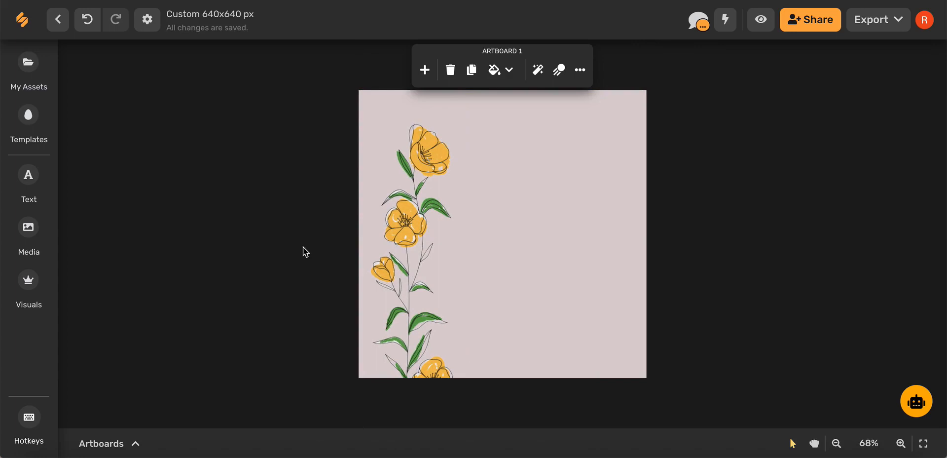
Step: Browse fonts and text variations, then add an adineue text box right of the flowers
left_click(29, 180)
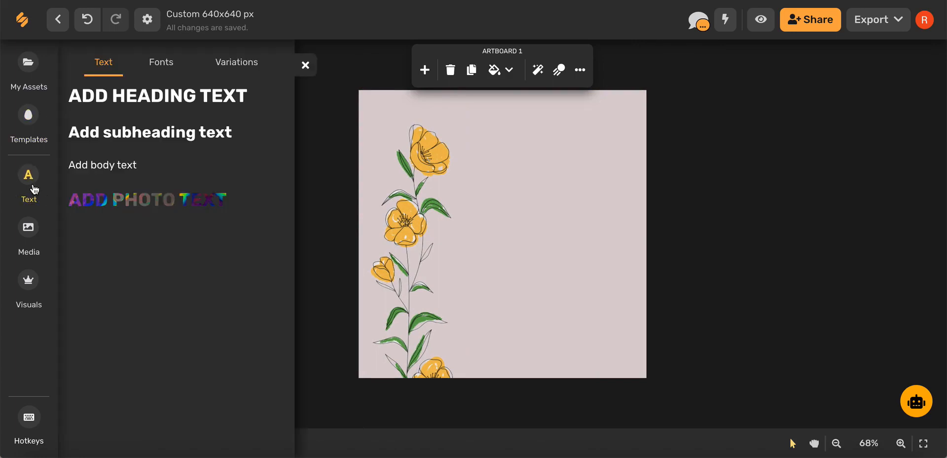
mouse_move(174, 132)
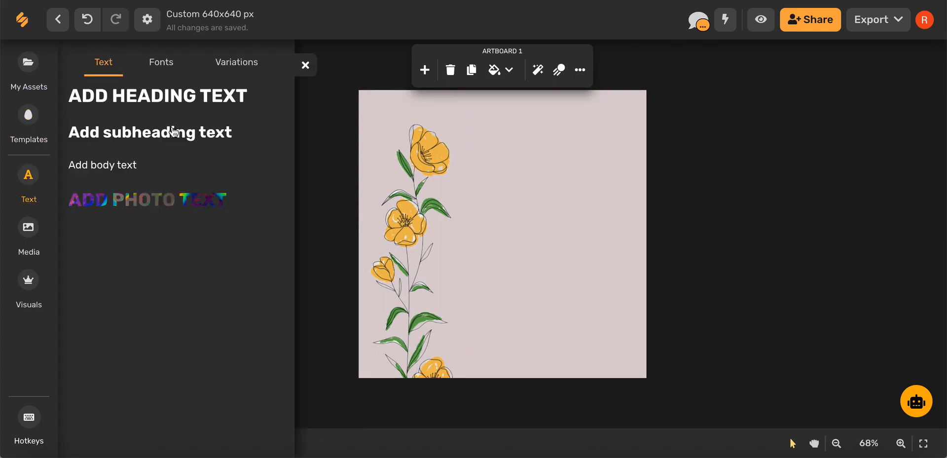
left_click(161, 61)
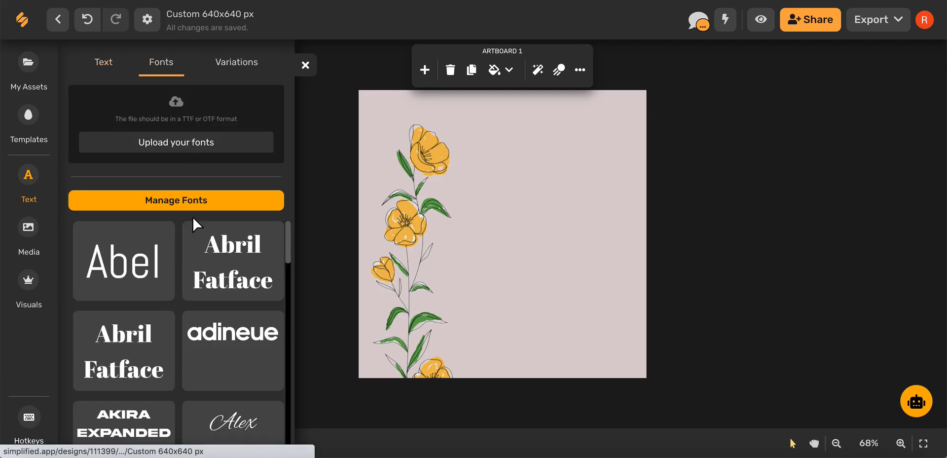
scroll("down", 3)
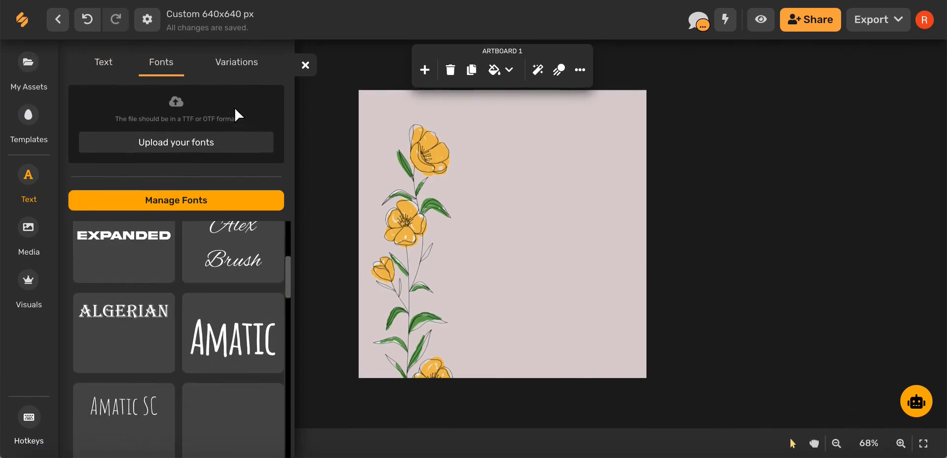
left_click(236, 61)
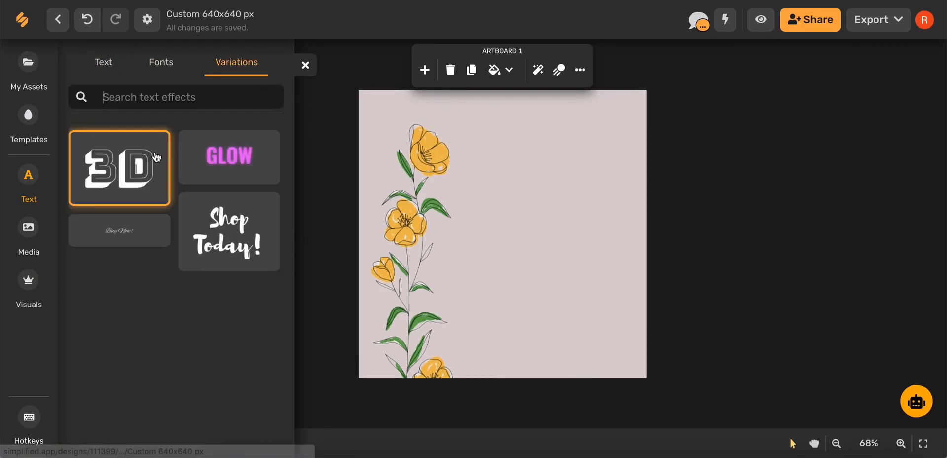
left_click(119, 229)
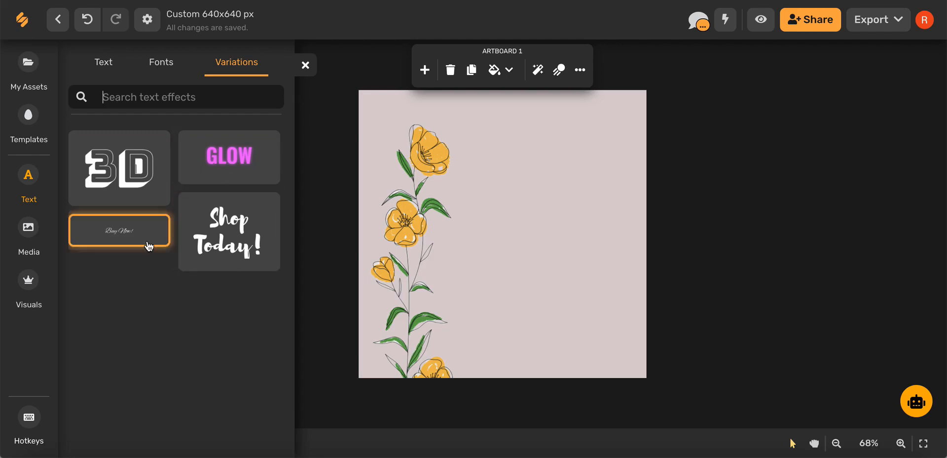
left_click(119, 230)
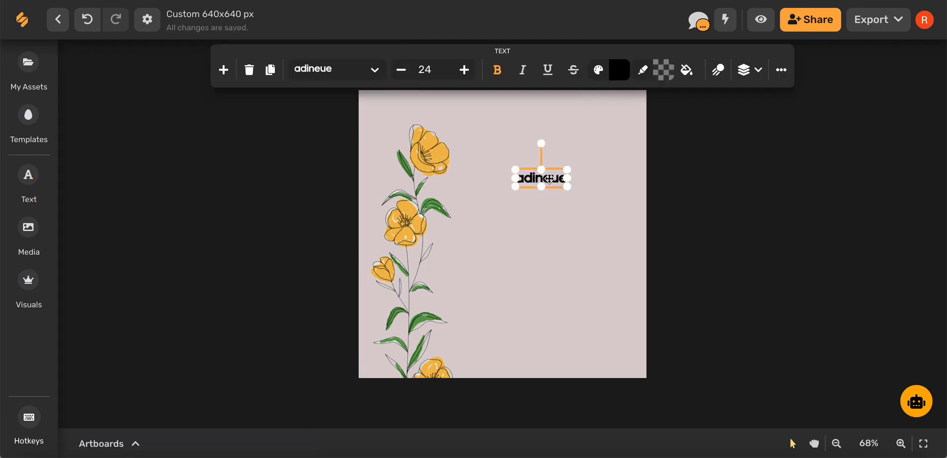
Step: Make the text read "let's get together!" and recolour it dark grey
type("let's get")
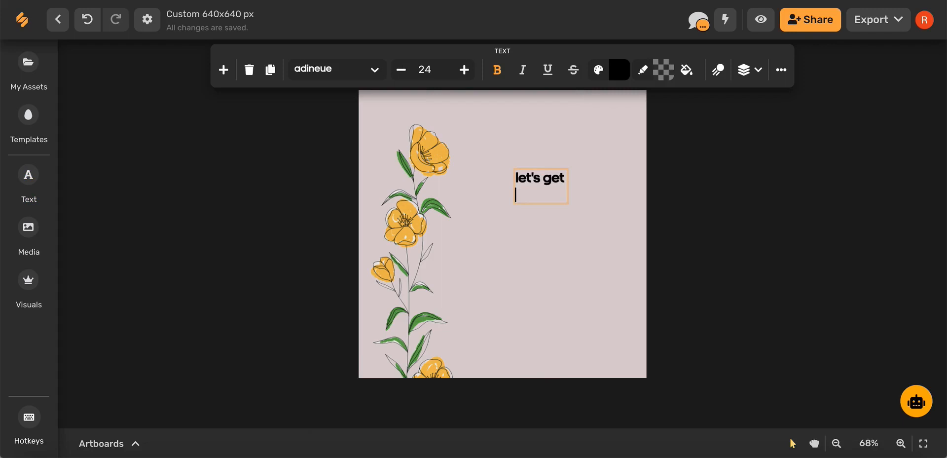
type("together!")
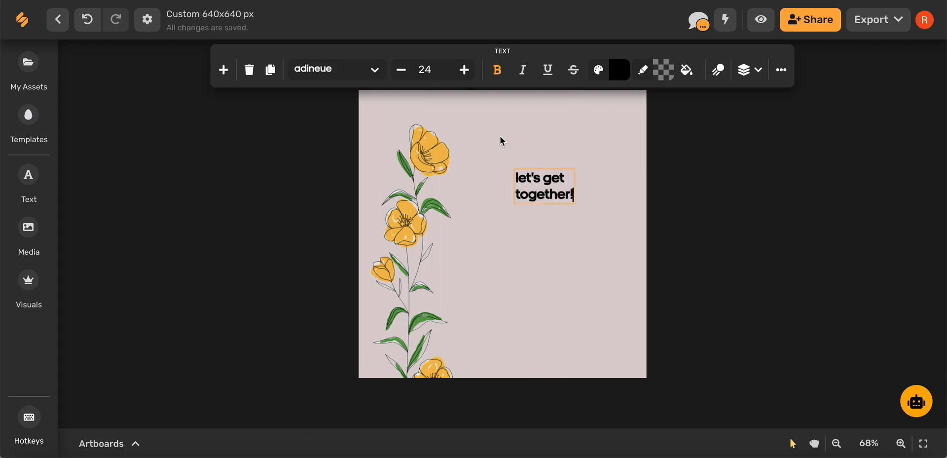
left_click(618, 69)
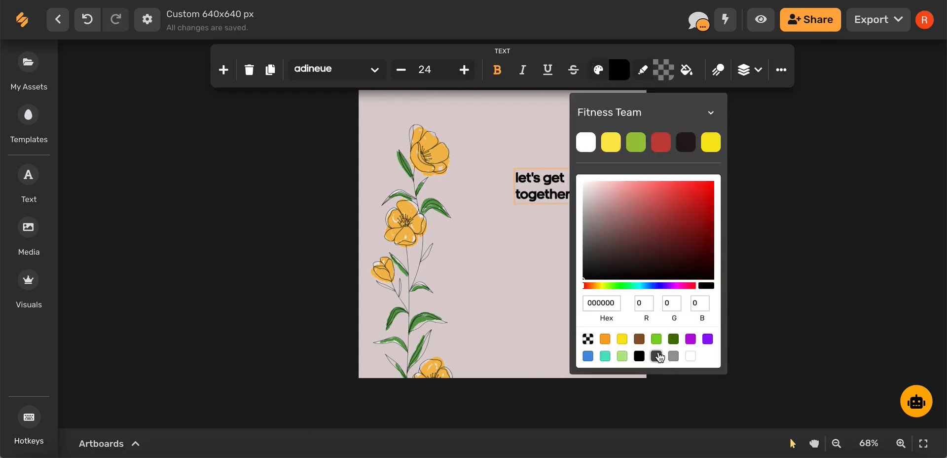
left_click(638, 356)
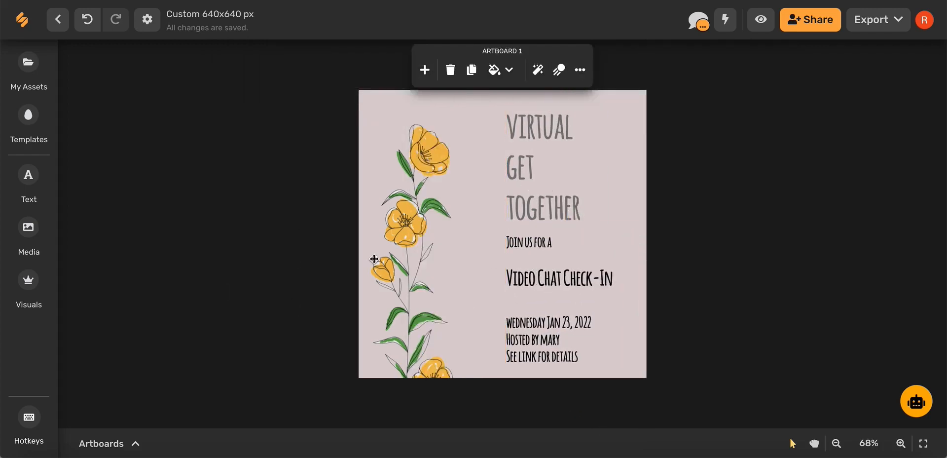
Step: Start editing the Amatic invitation details block below the heading
left_click(543, 290)
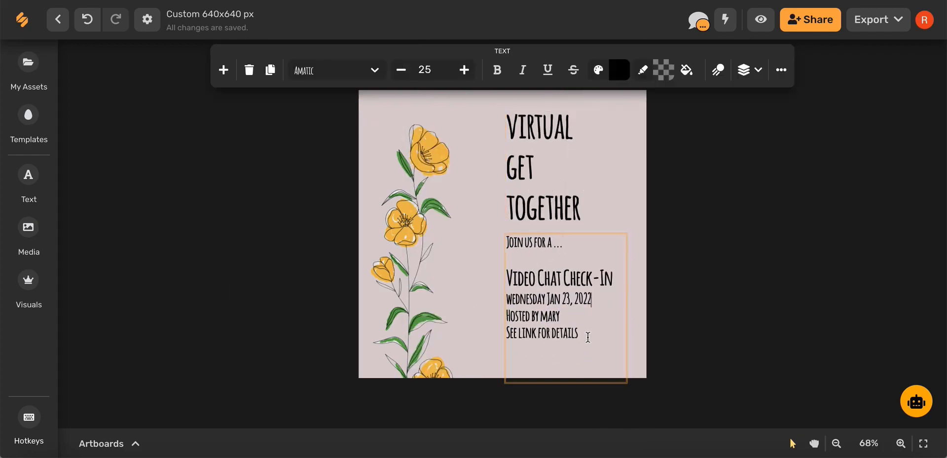